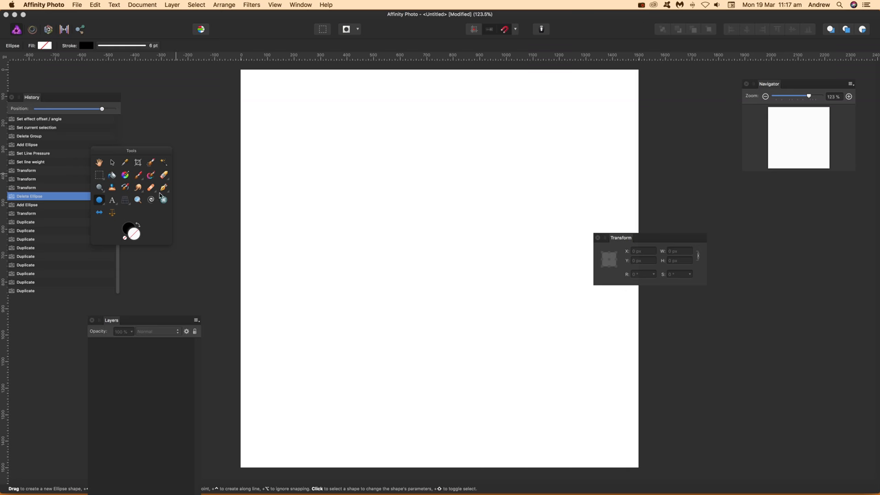
# Switch to the Ellipse Tool from the shape tool flyout
pyautogui.click(125, 201)
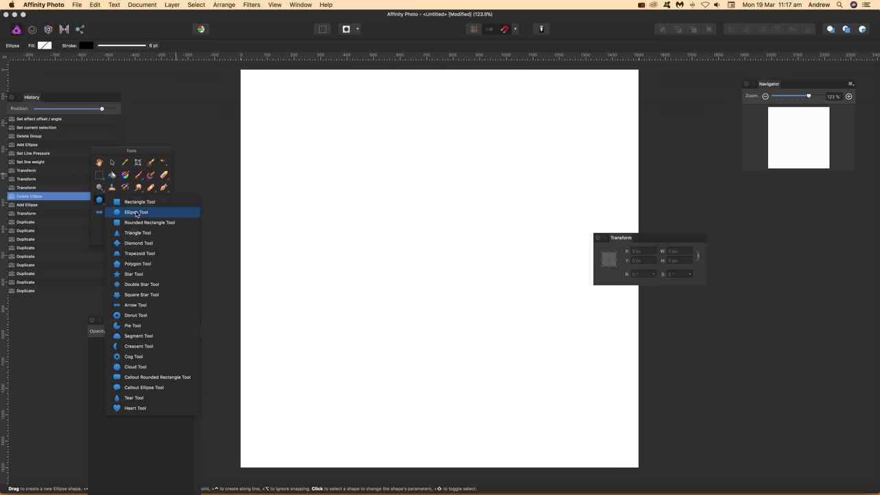
pyautogui.click(136, 212)
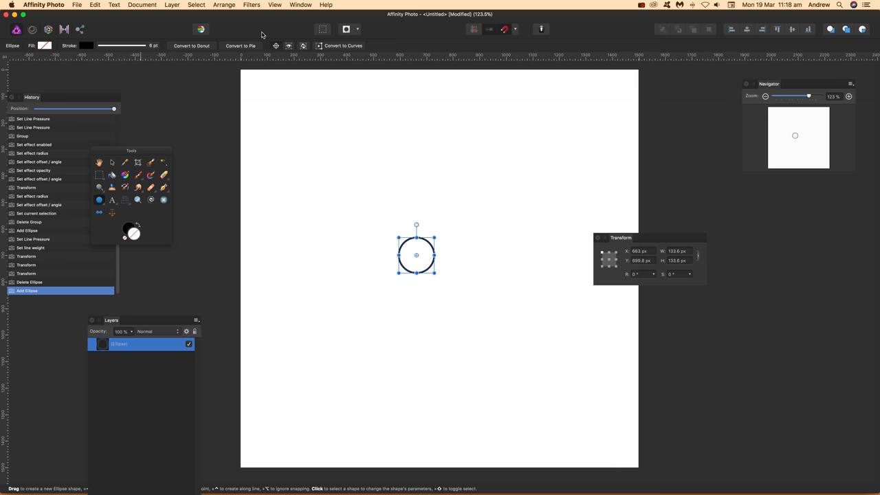
pyautogui.moveTo(396, 181)
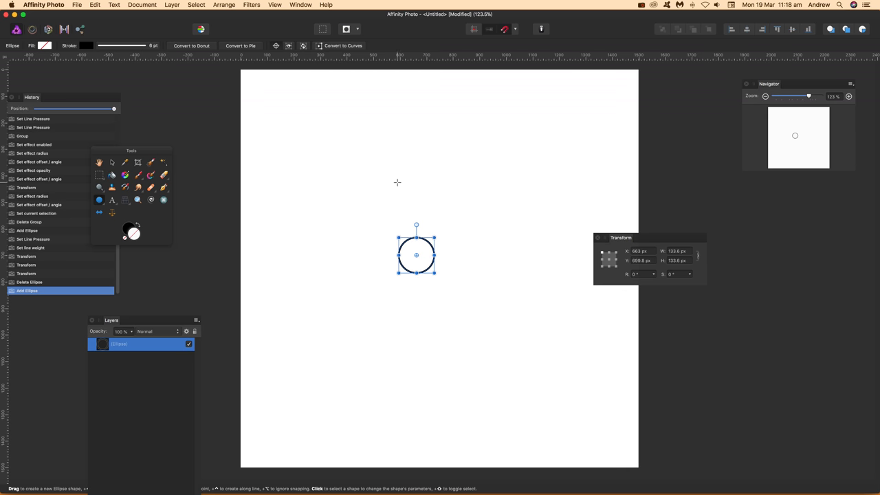
pyautogui.moveTo(277, 45)
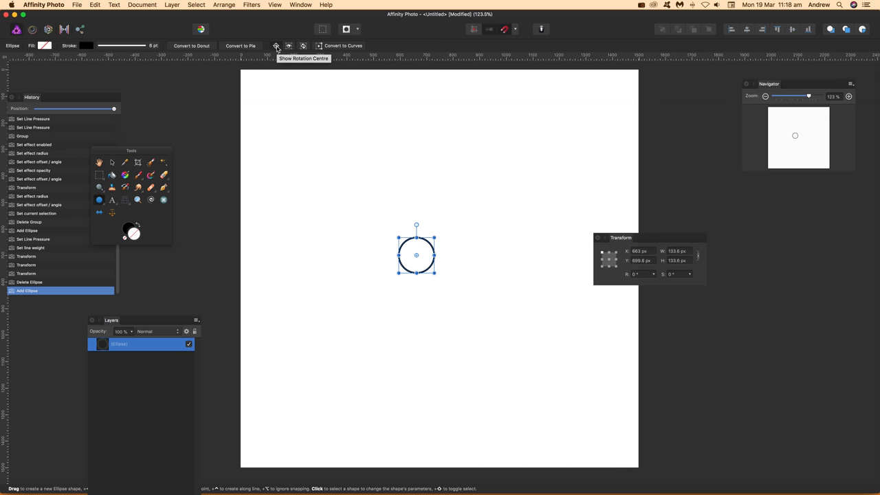
pyautogui.click(277, 47)
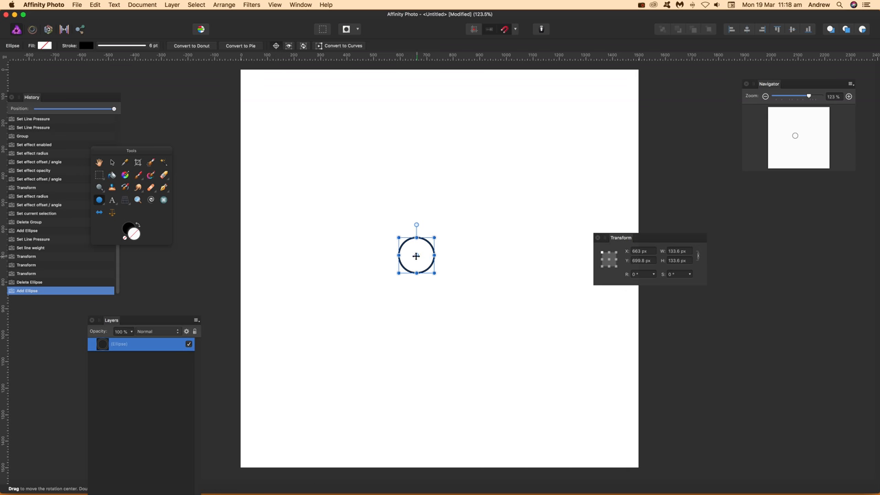
pyautogui.moveTo(415, 256)
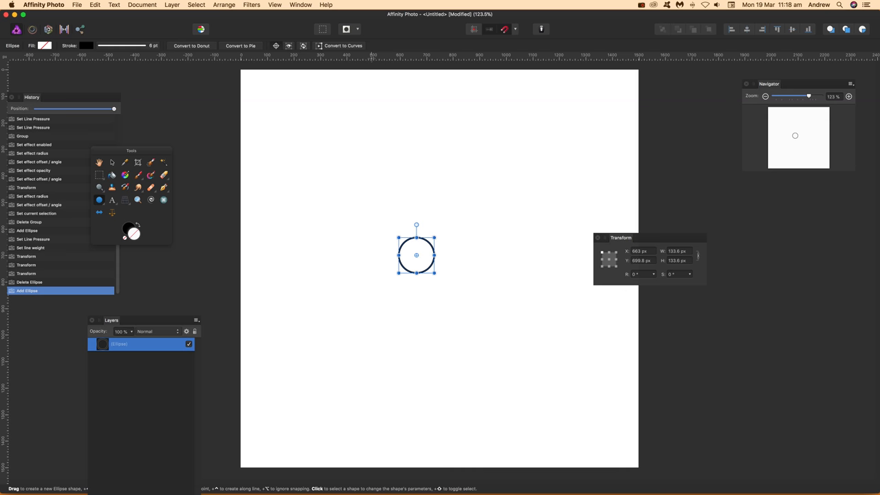
pyautogui.moveTo(616, 245)
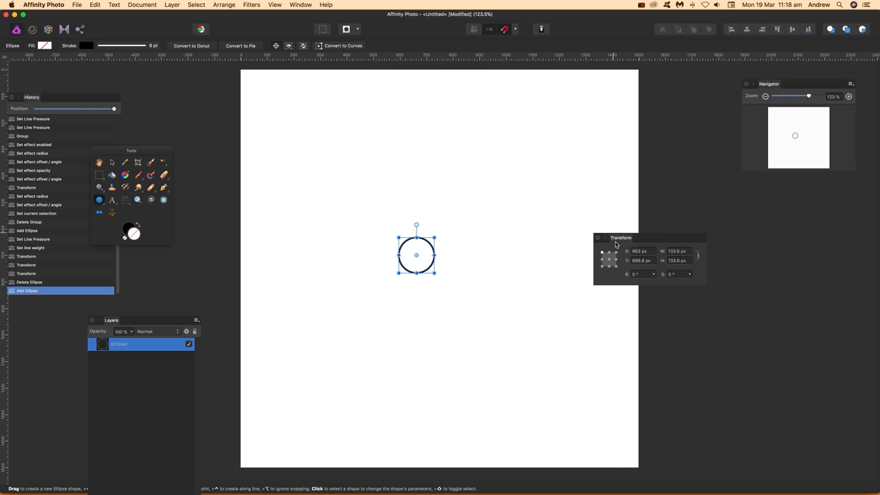
pyautogui.click(275, 6)
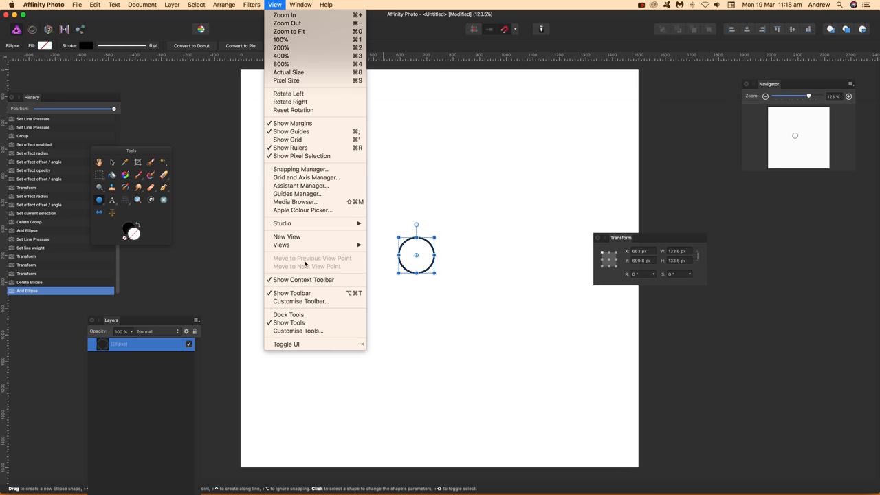
pyautogui.moveTo(282, 223)
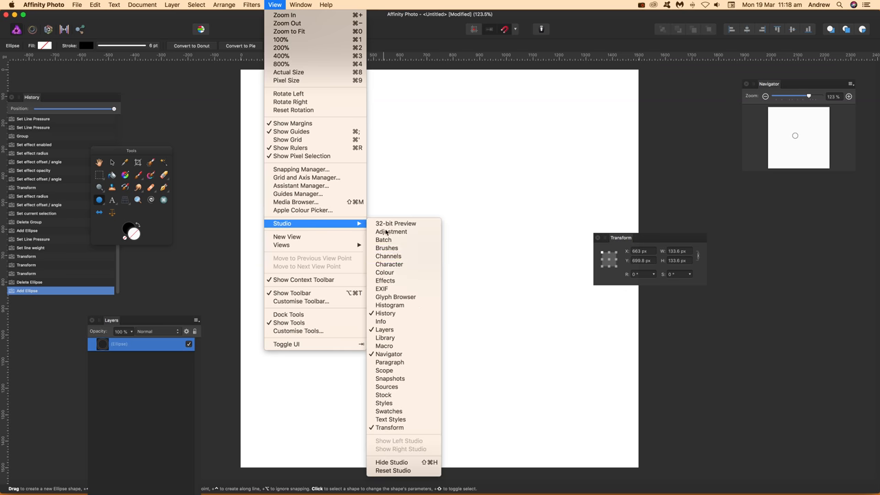
pyautogui.moveTo(390, 427)
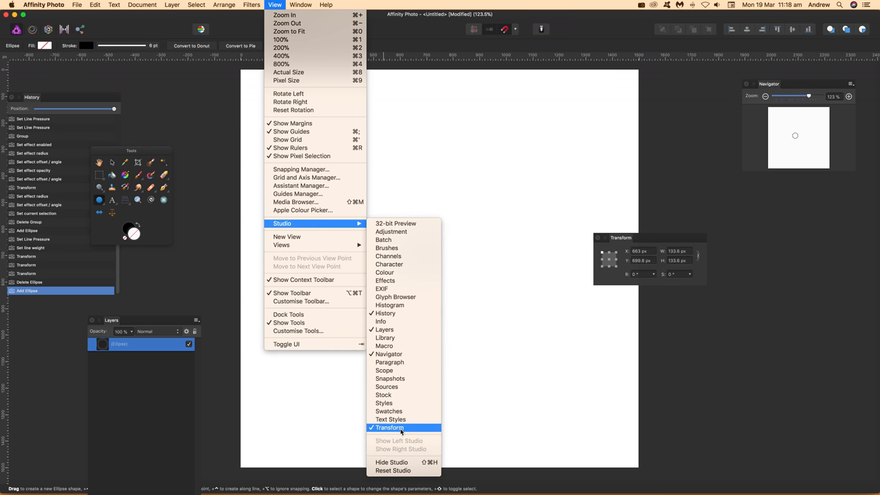
pyautogui.moveTo(657, 401)
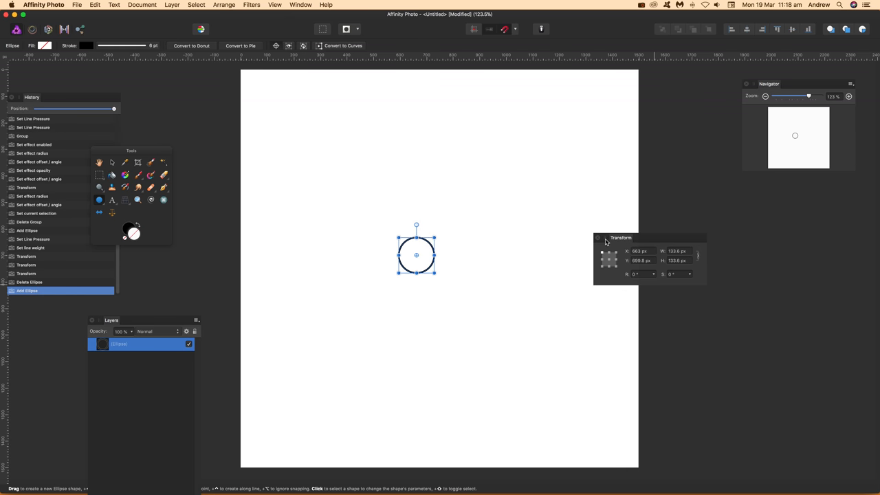
pyautogui.moveTo(690, 254)
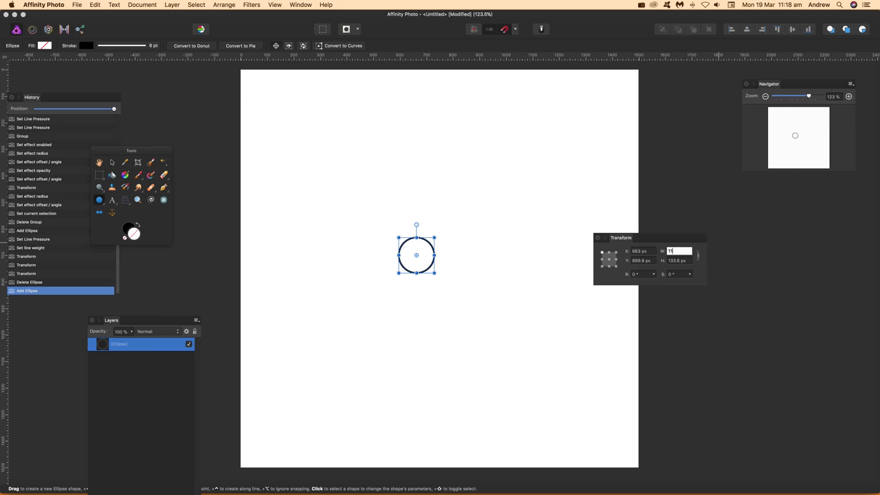
# Set the circle's width to 110% in the Transform panel
pyautogui.write('110%')
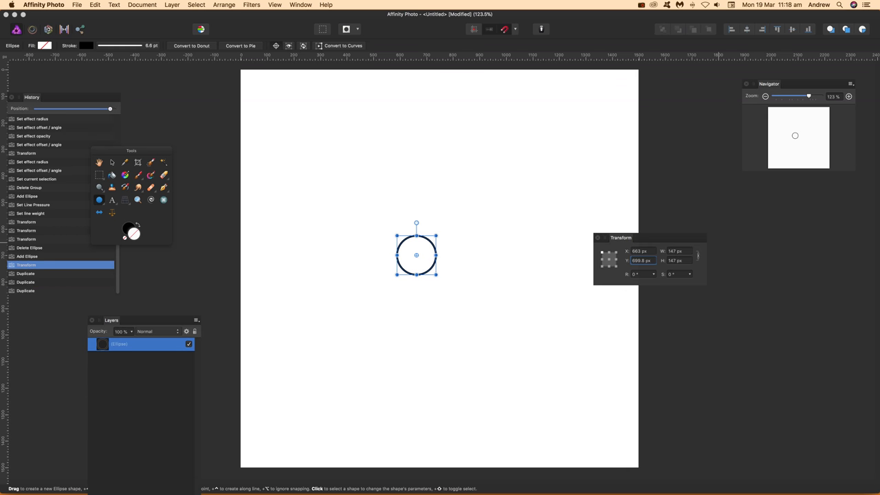
pyautogui.moveTo(674, 256)
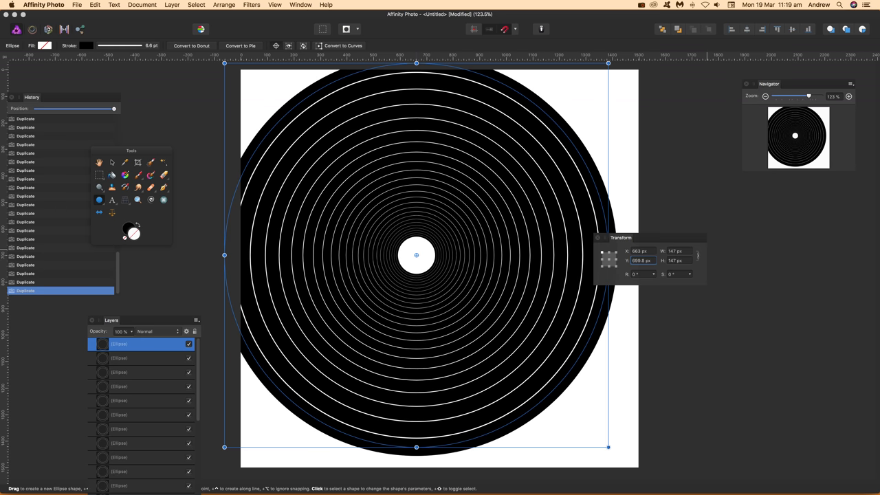
pyautogui.moveTo(138, 170)
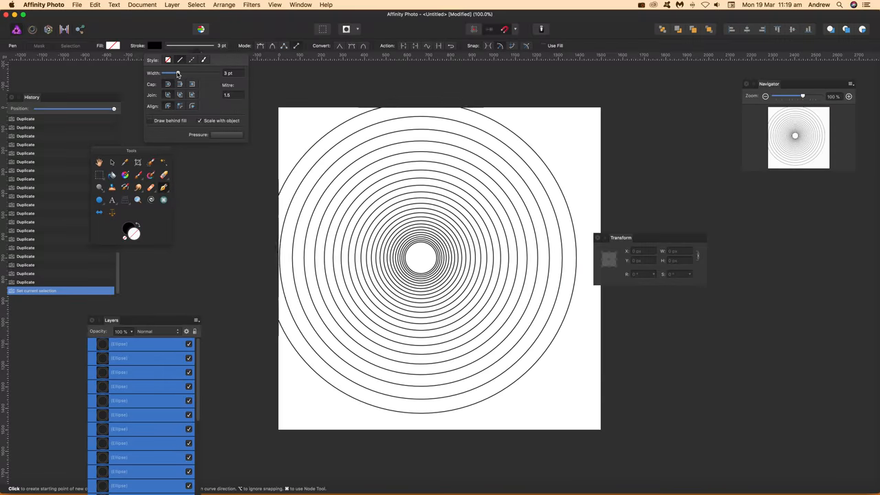
# Raise the stroke width of all circles to about 28 pt
pyautogui.moveTo(170, 72); pyautogui.dragTo(191, 73)
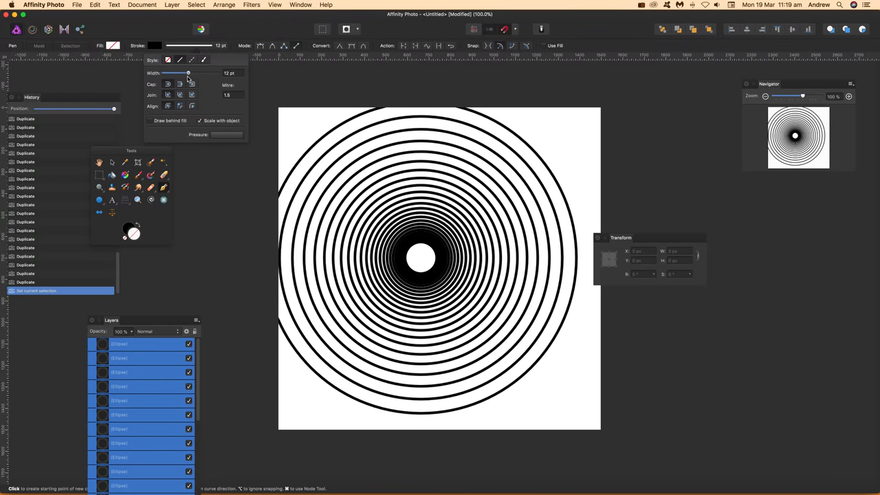
pyautogui.moveTo(187, 73); pyautogui.dragTo(198, 73)
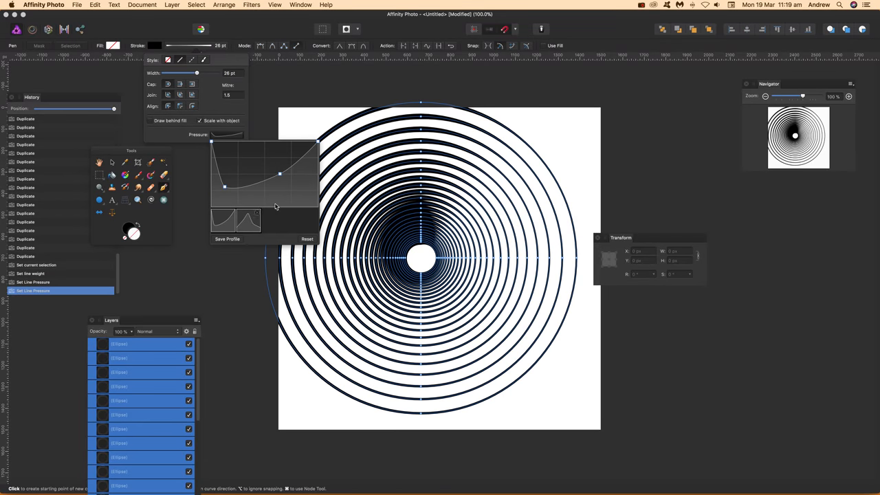
# Shape the stroke pressure curve with several nodes so each ring swells and thins
pyautogui.moveTo(278, 173); pyautogui.dragTo(297, 190)
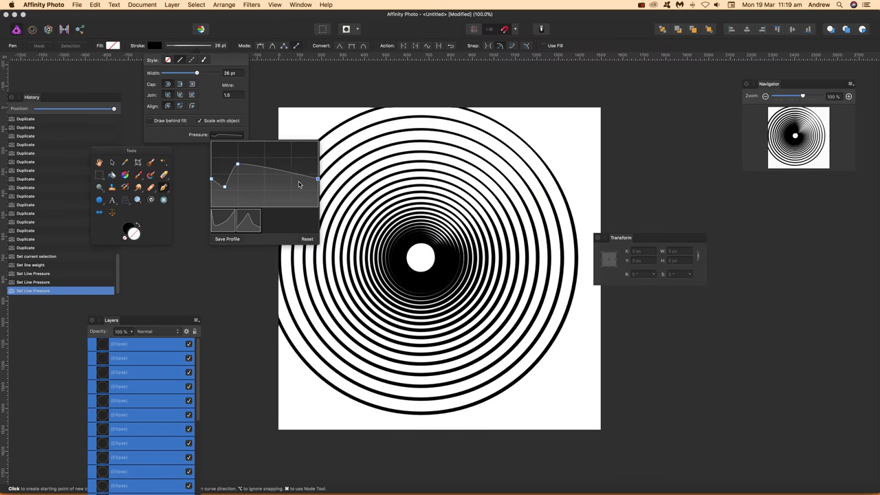
pyautogui.moveTo(316, 180); pyautogui.dragTo(275, 187)
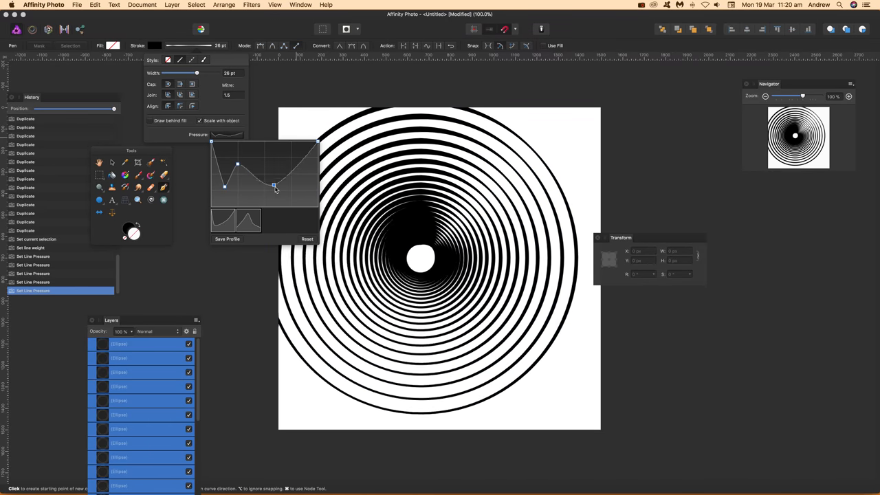
pyautogui.moveTo(275, 187); pyautogui.dragTo(275, 199)
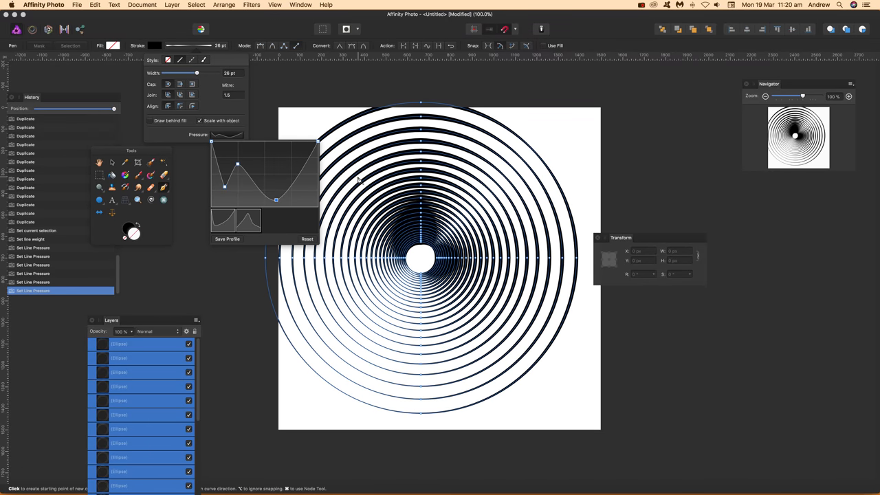